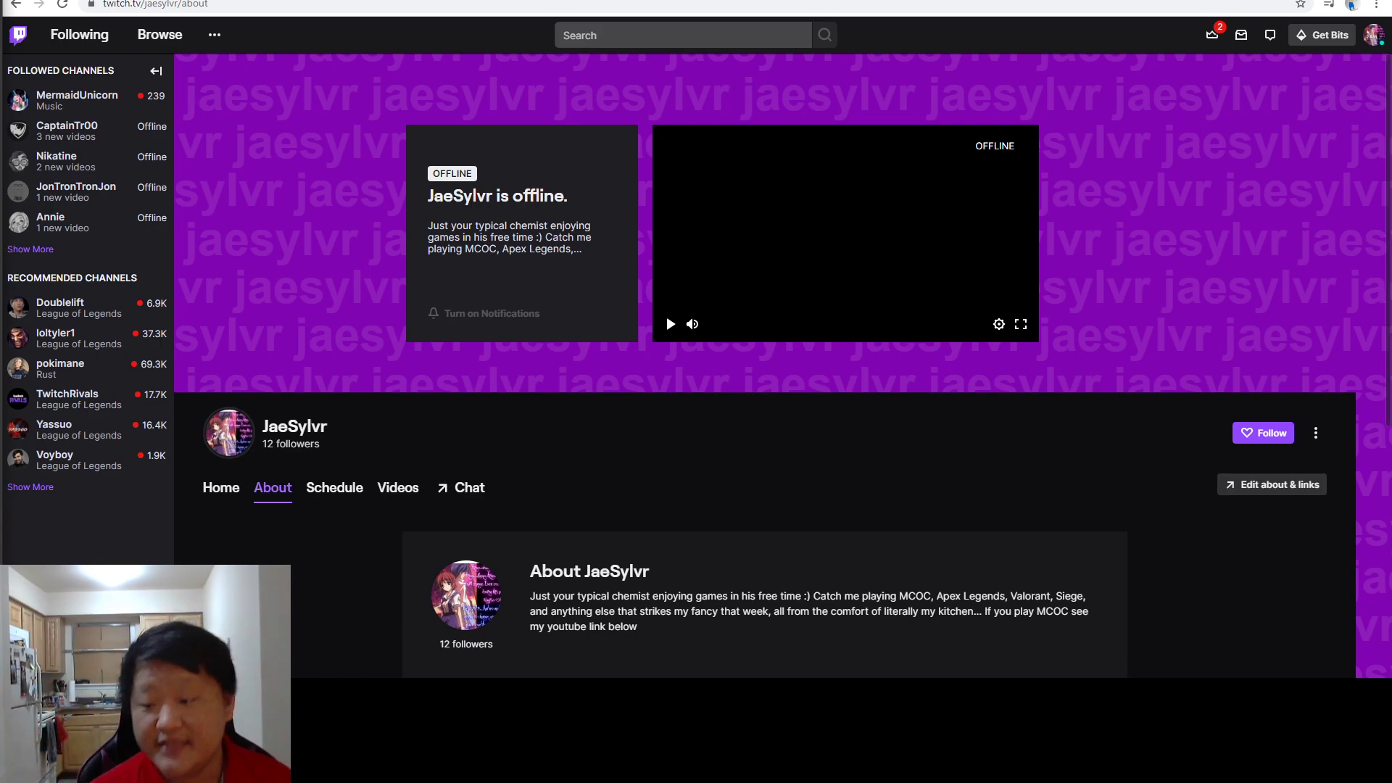
scroll(down, 3)
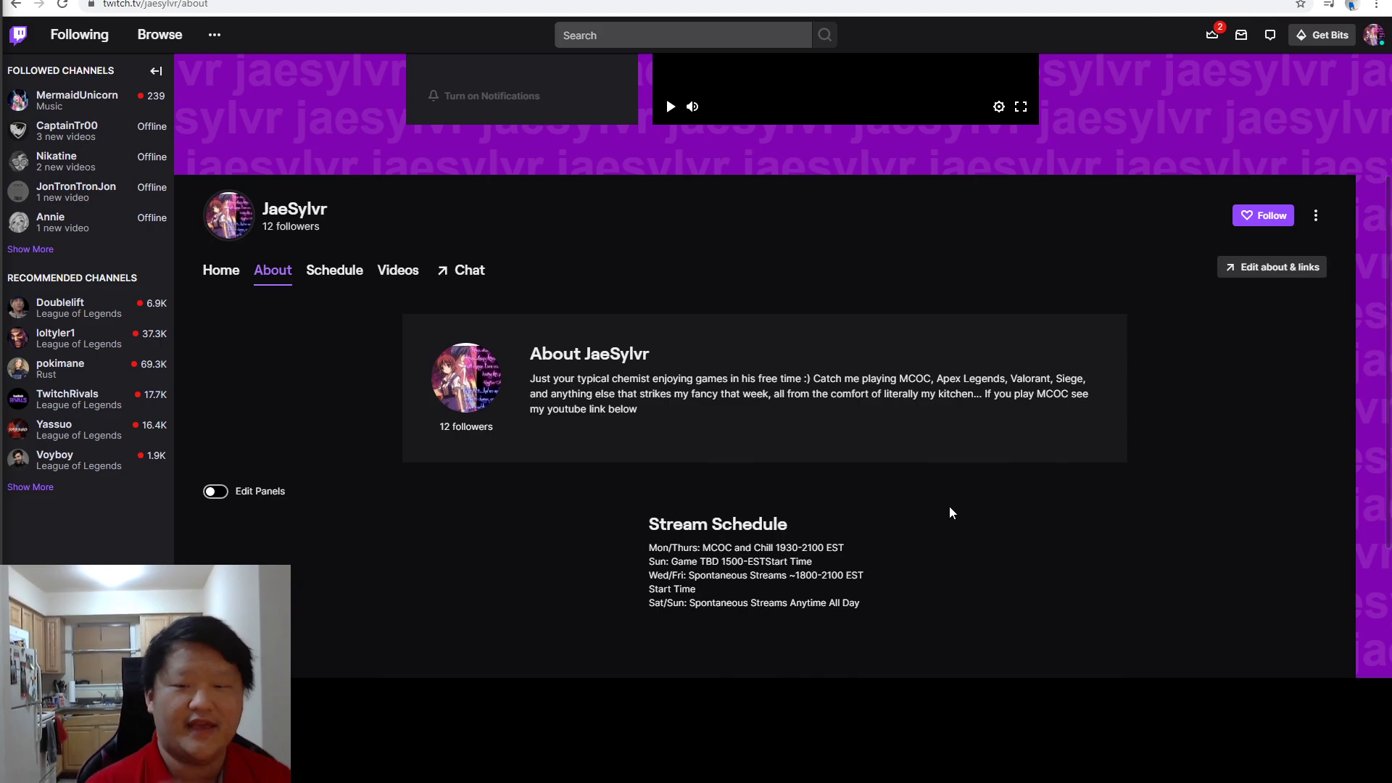